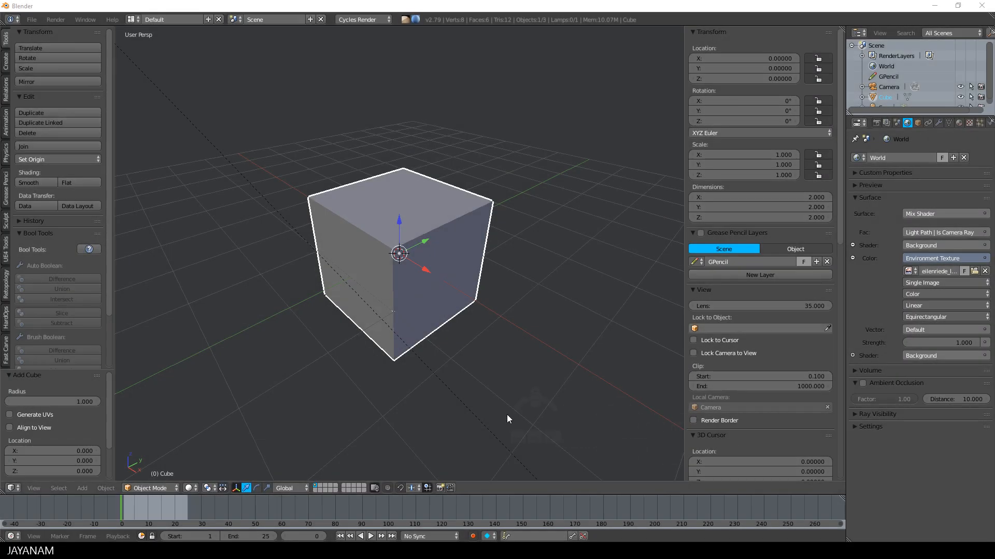
mouse_move(729, 39)
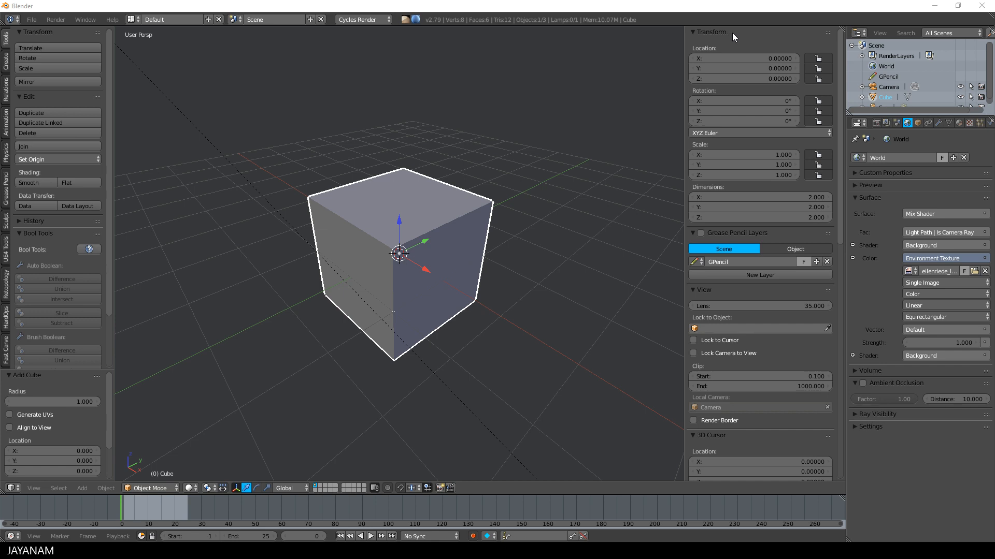
Collapse all sidebar panels, isolate the Screencast Keys panel, then expand them all again.
click(693, 32)
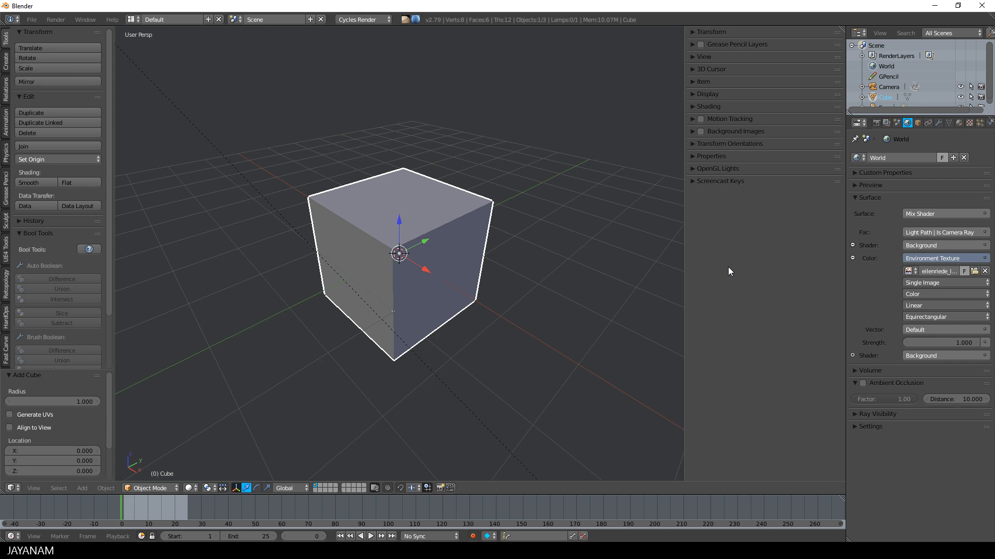
click(720, 180)
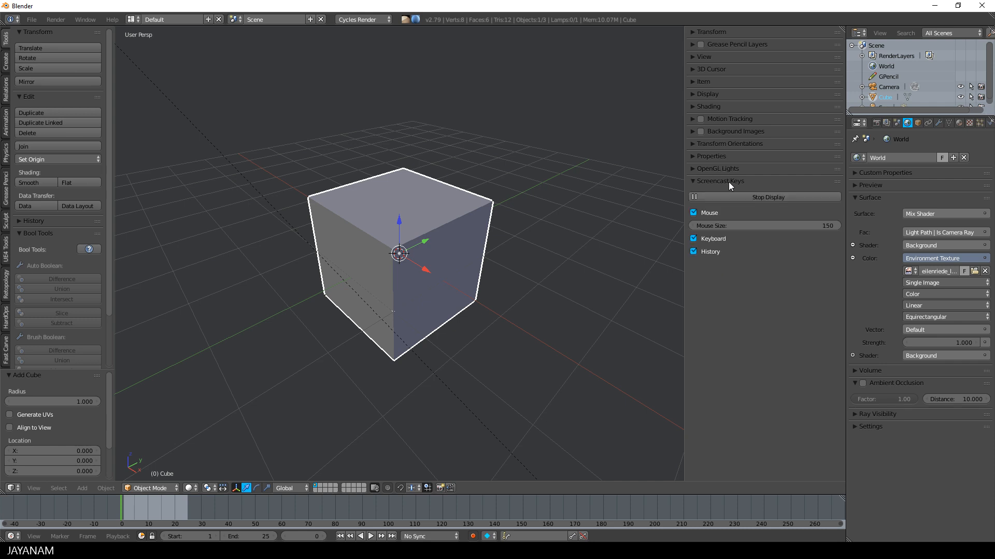
click(696, 32)
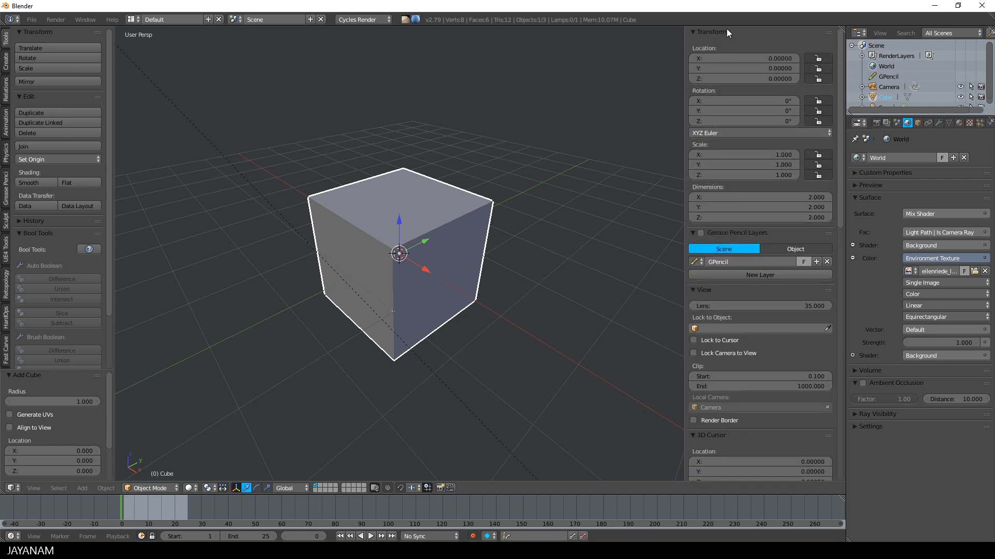
mouse_move(482, 309)
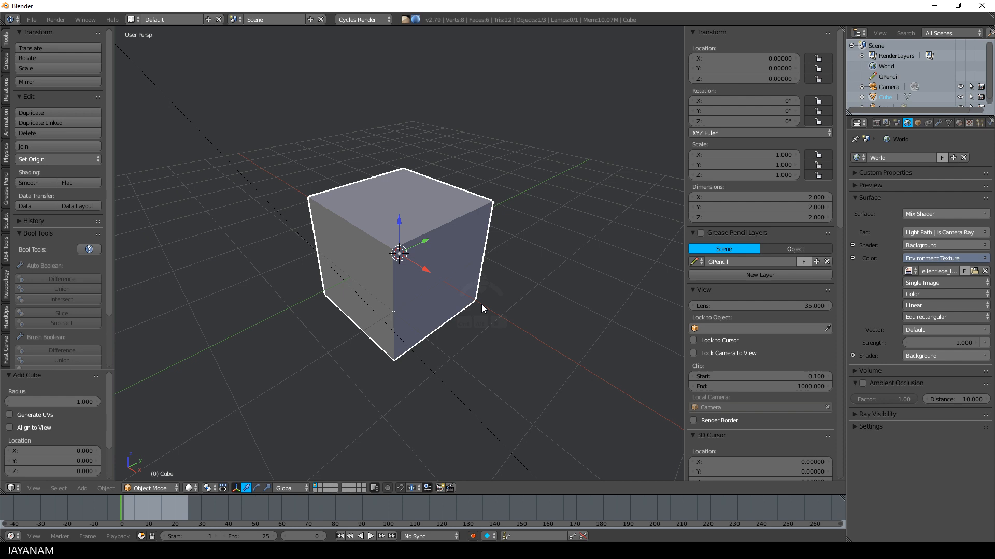
mouse_move(720, 289)
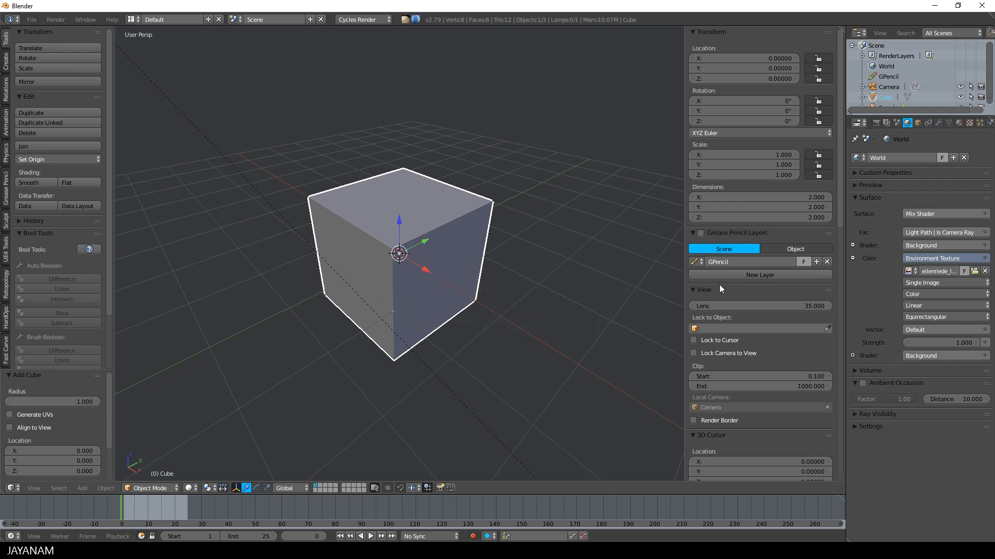
mouse_move(734, 235)
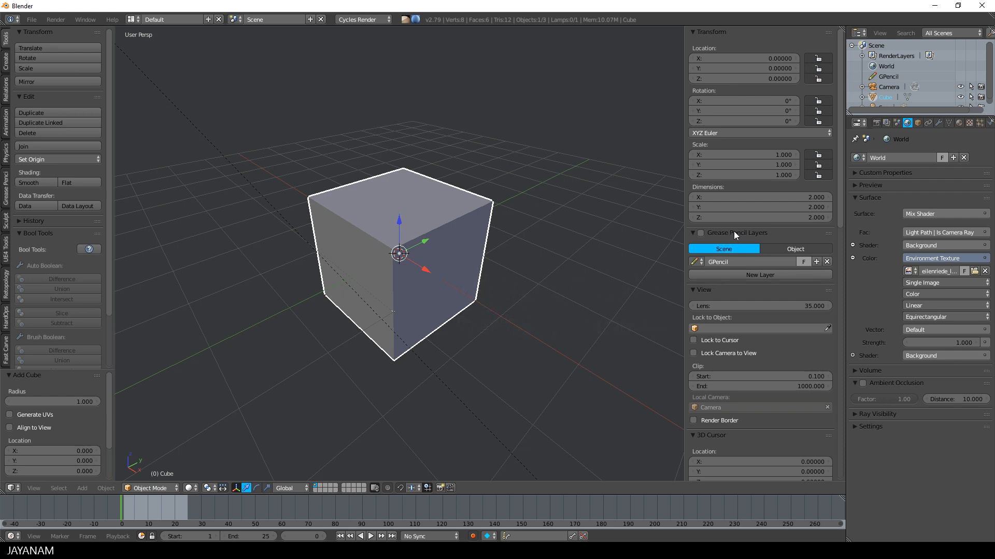
Isolate the Grease Pencil Layers panel, expand all again, then zoom the sidebar contents smaller.
click(711, 32)
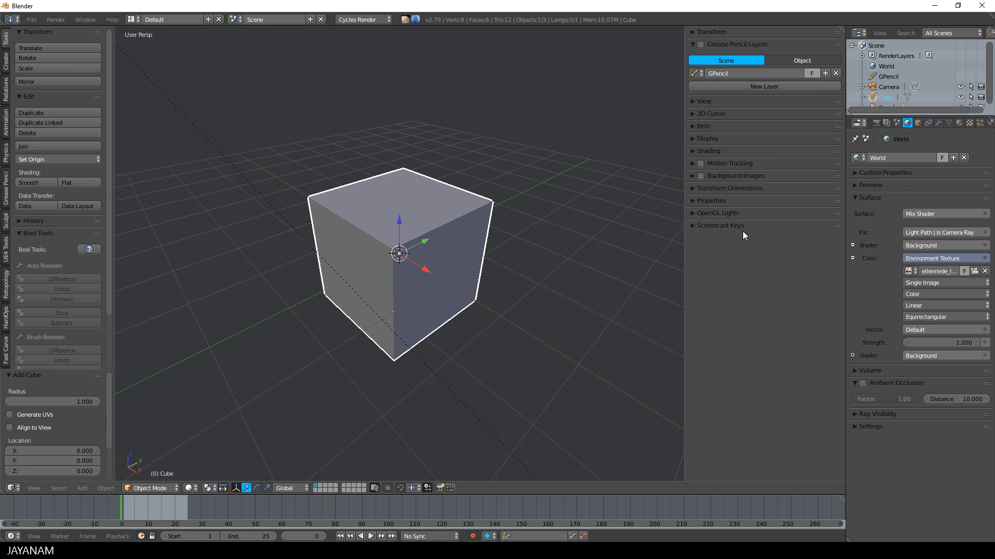
mouse_move(726, 140)
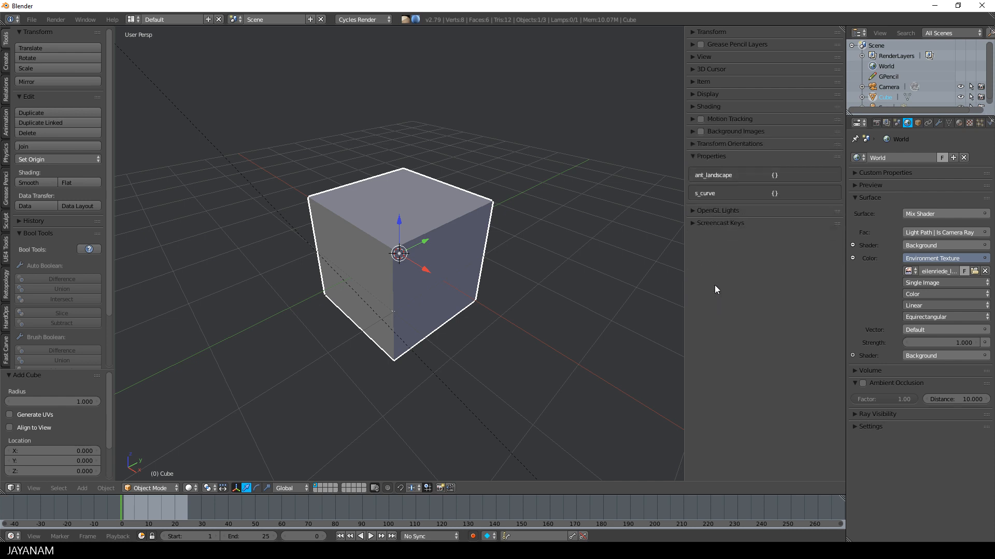
click(712, 32)
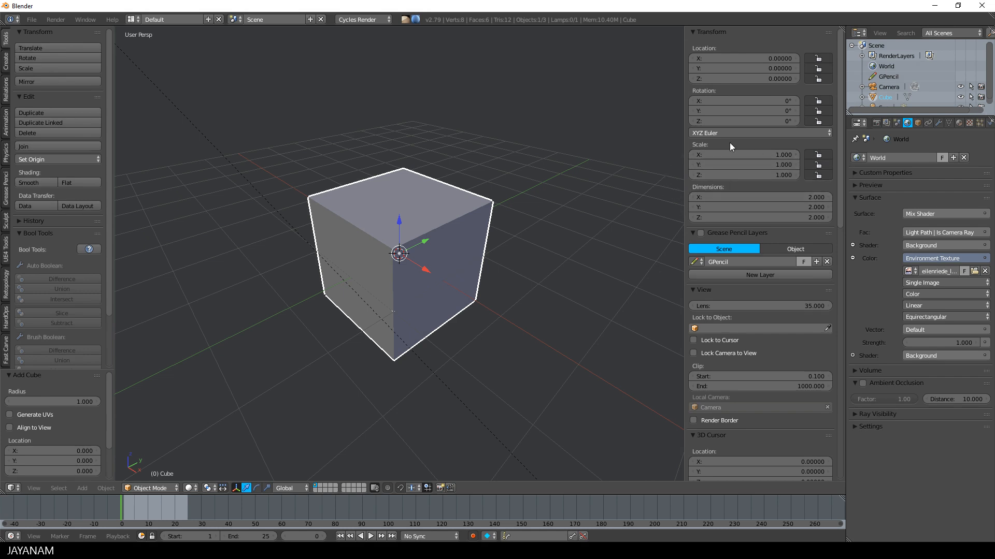
mouse_move(728, 145)
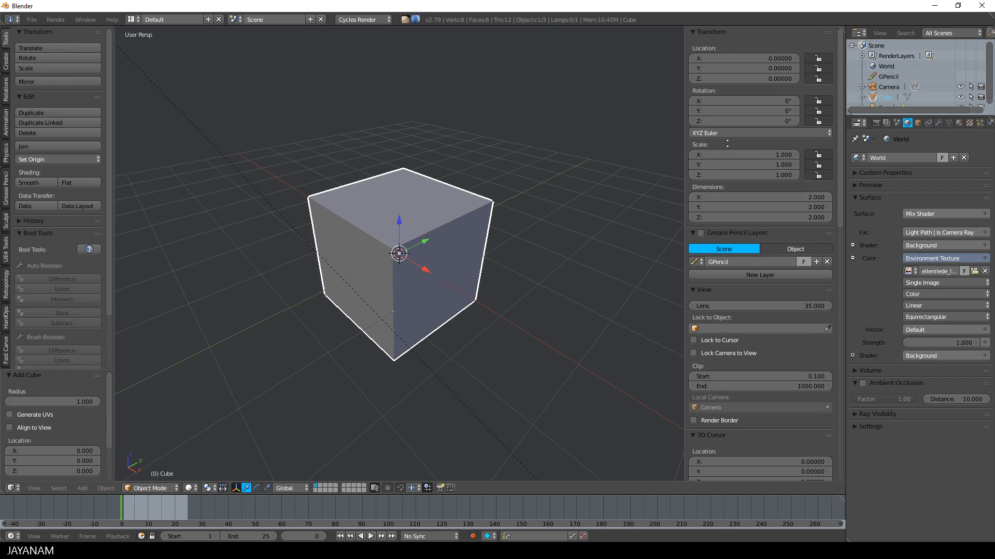
scroll(down, 3)
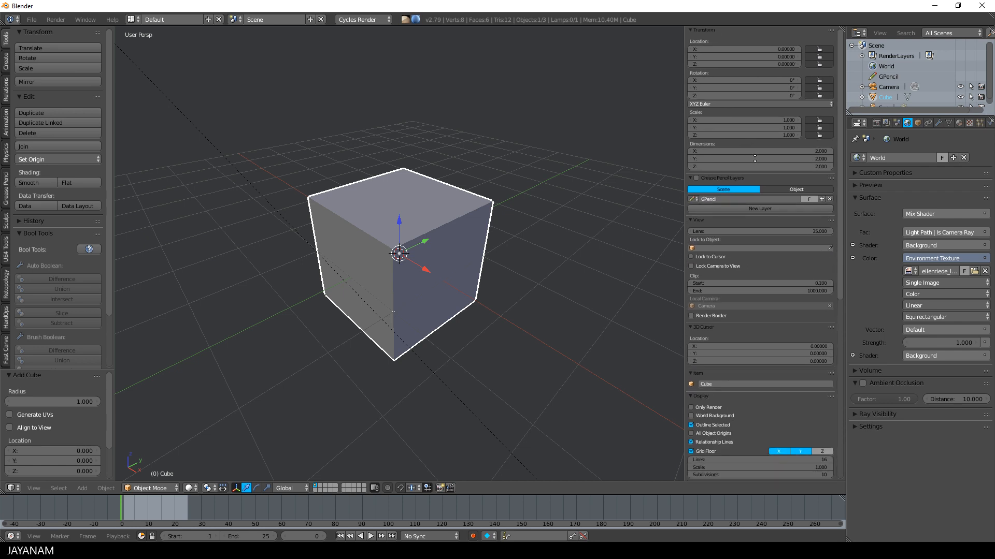
scroll(down, 3)
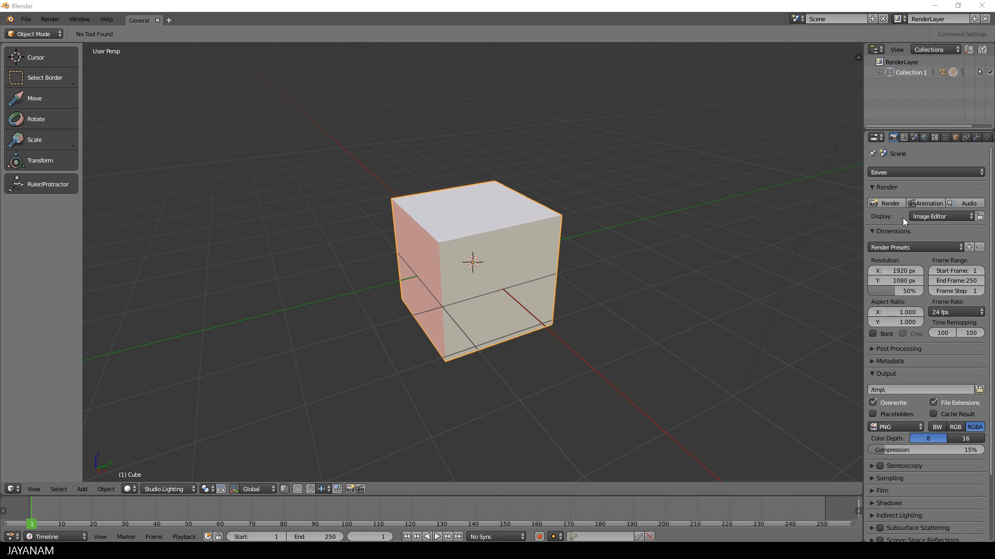
mouse_move(24, 238)
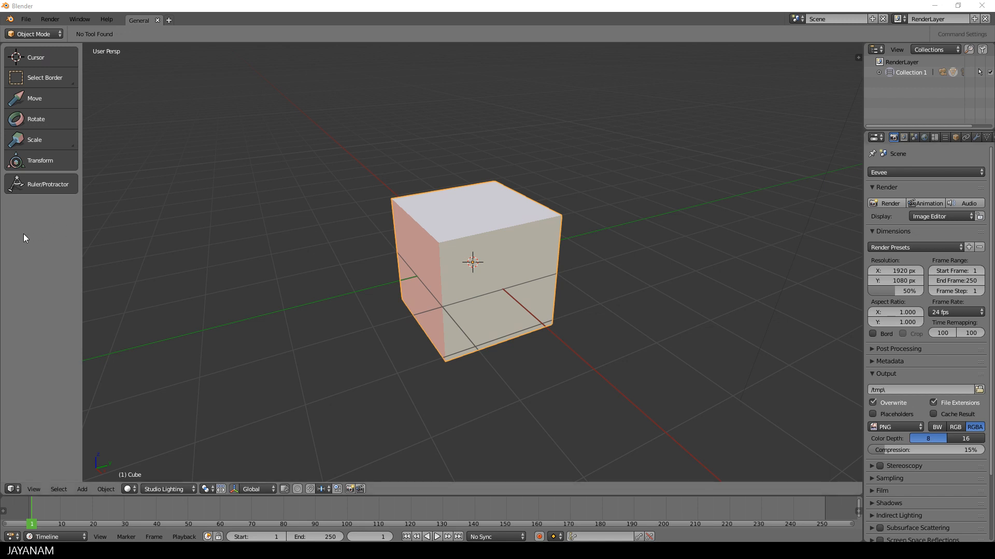
mouse_move(36, 241)
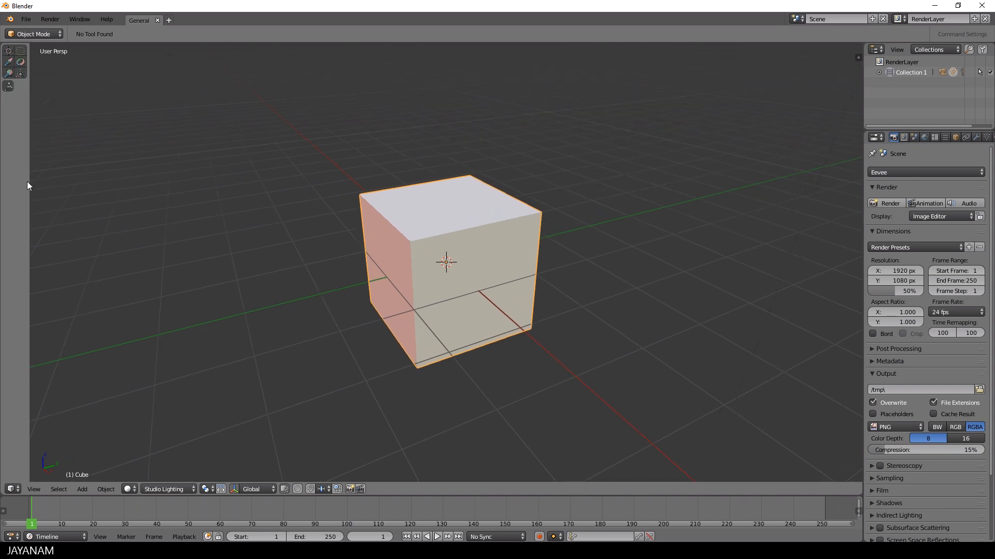
Switch the cube into Edit Mode with all geometry selected.
key(Tab)
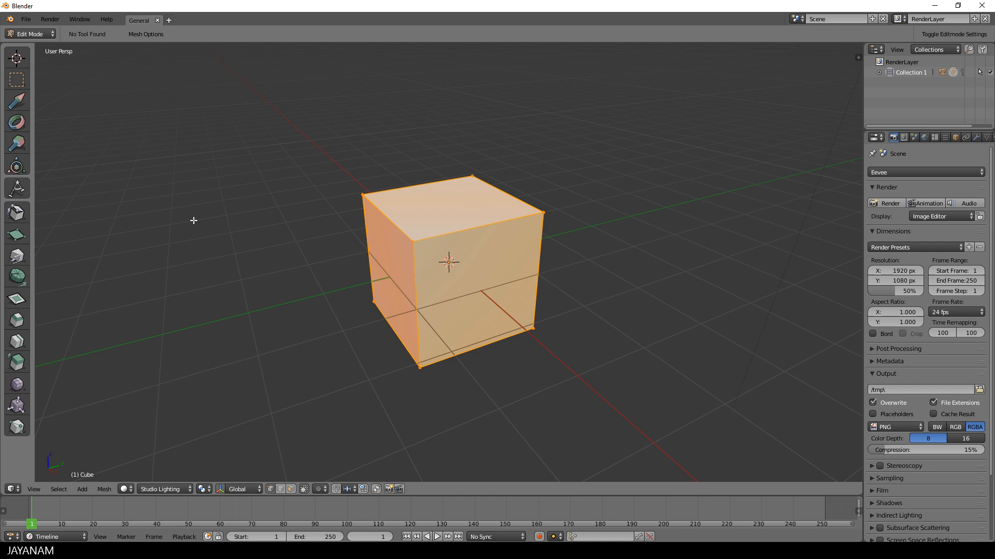
mouse_move(15, 235)
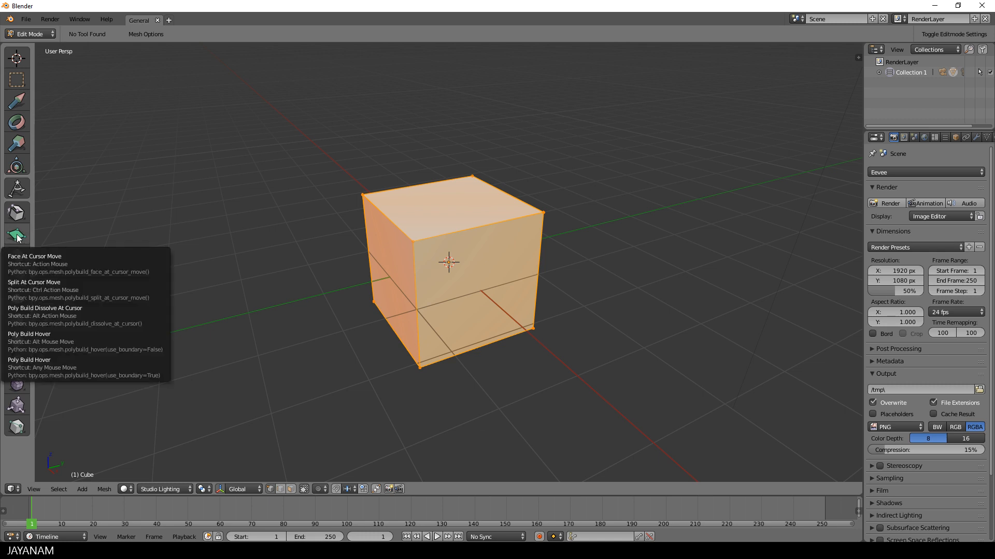
mouse_move(87, 274)
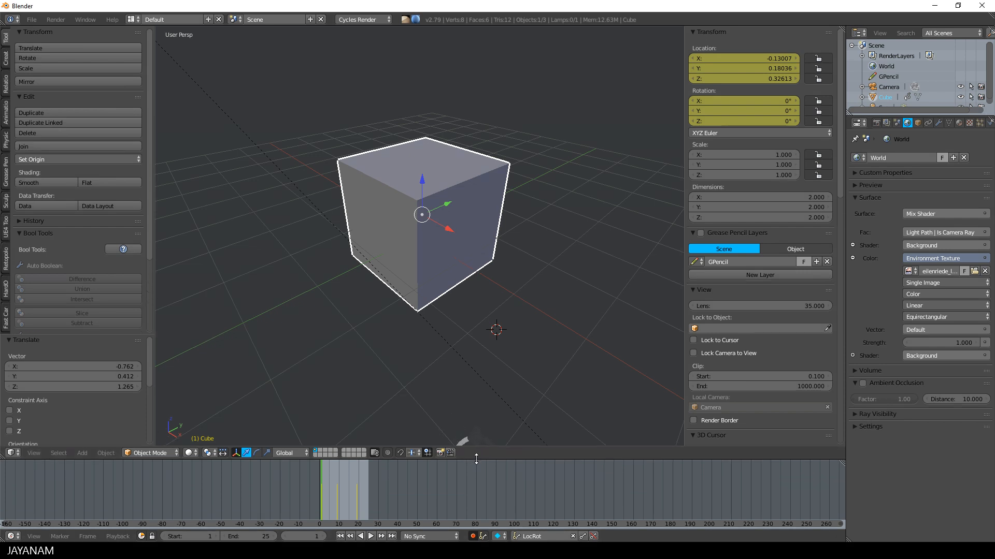
Fit the timeline to the cube's 1–25 frame range and play the animation.
click(370, 536)
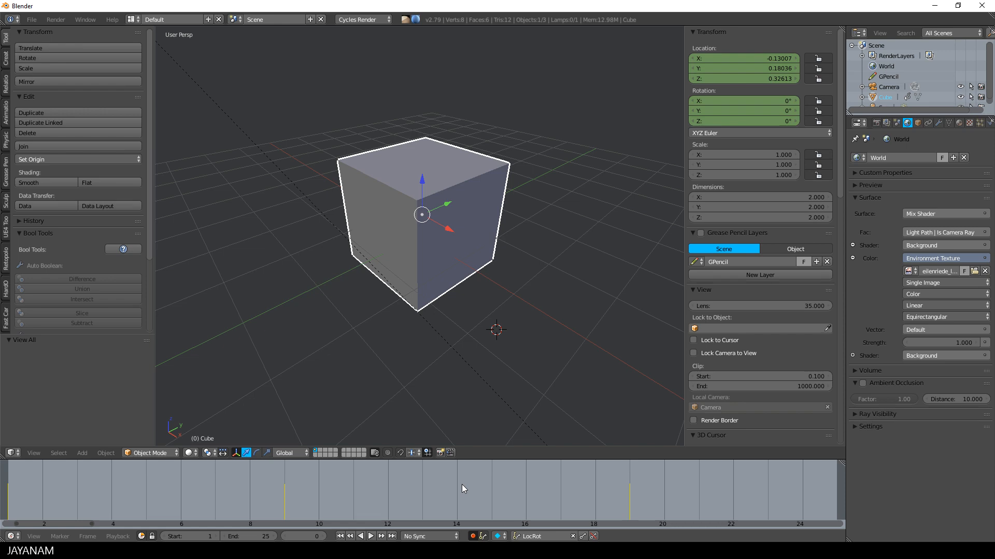
click(359, 535)
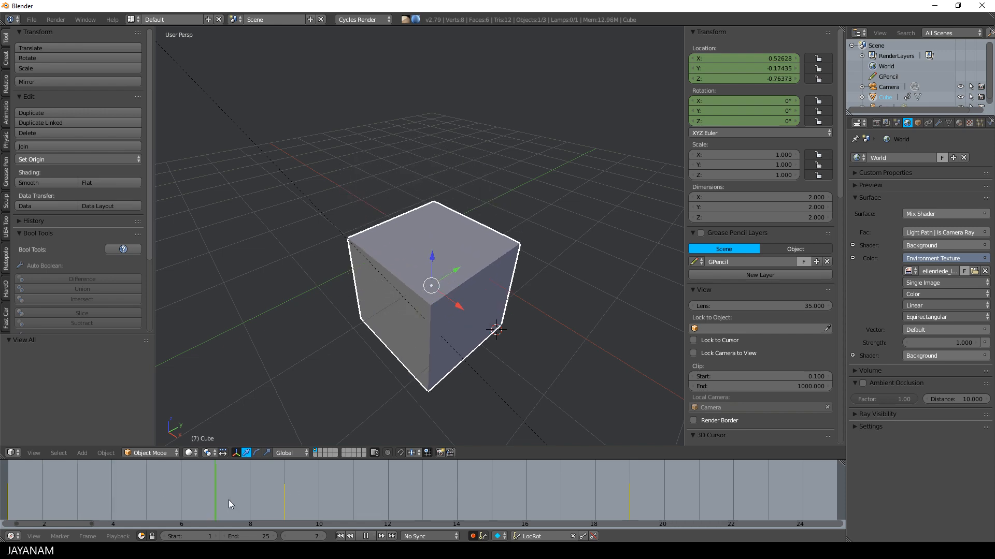